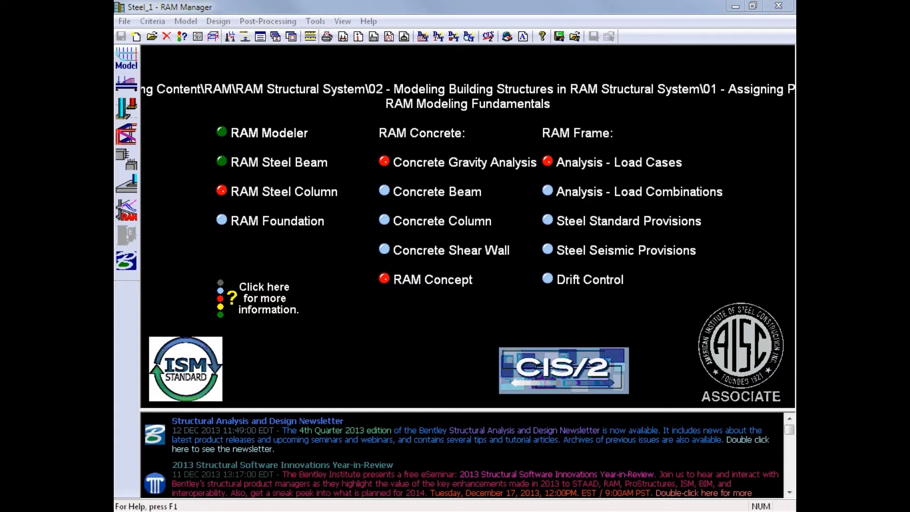
pyautogui.moveTo(187, 5)
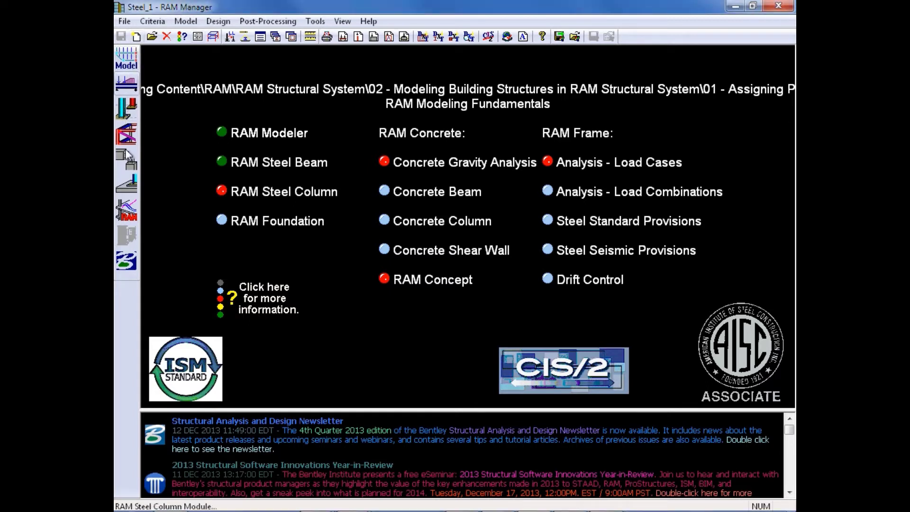
pyautogui.moveTo(126, 114)
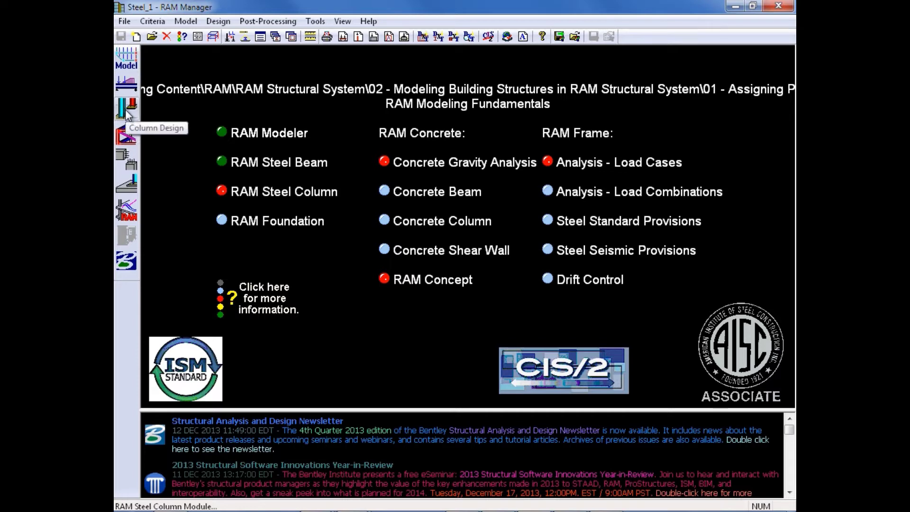
# Step: Launch the steel column design module from RAM Manager for the Steel_1 model
pyautogui.click(126, 106)
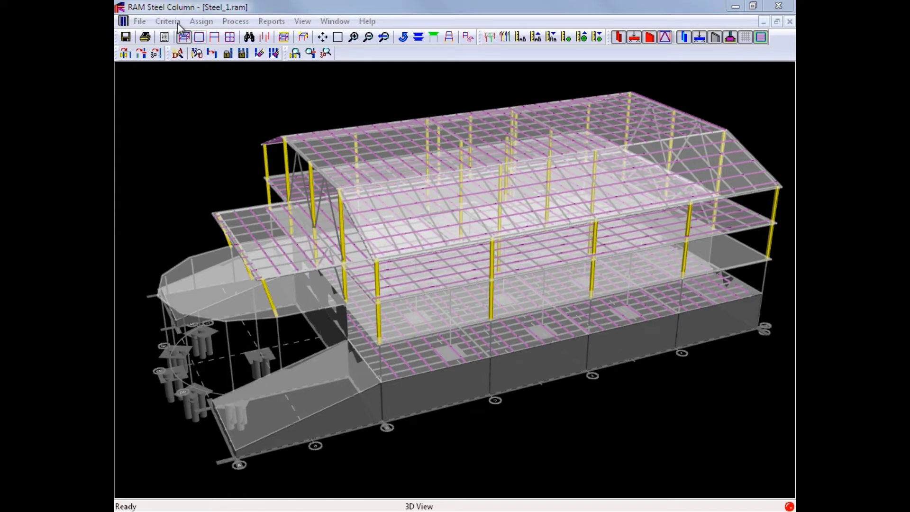
# Step: Use AISC 360-10 LRFD for both column and base plate codes, accepting cleared optimized designs
pyautogui.click(167, 21)
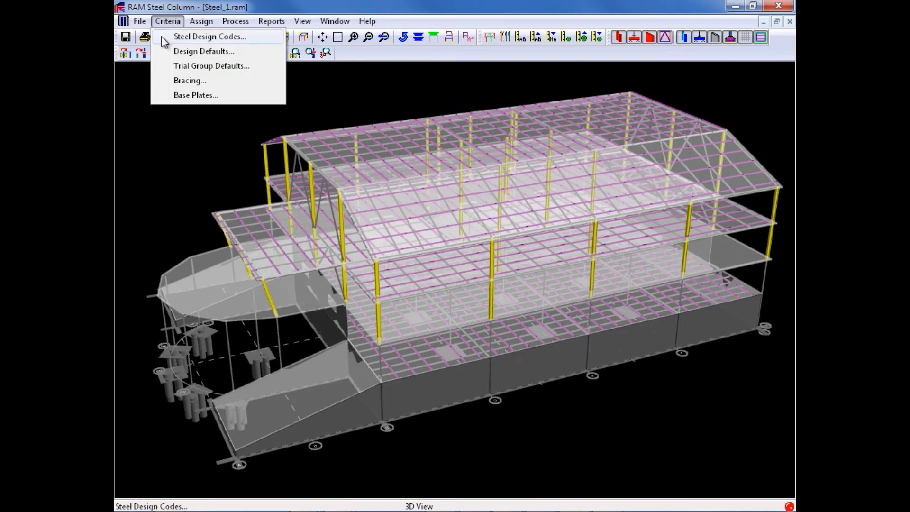
pyautogui.click(208, 37)
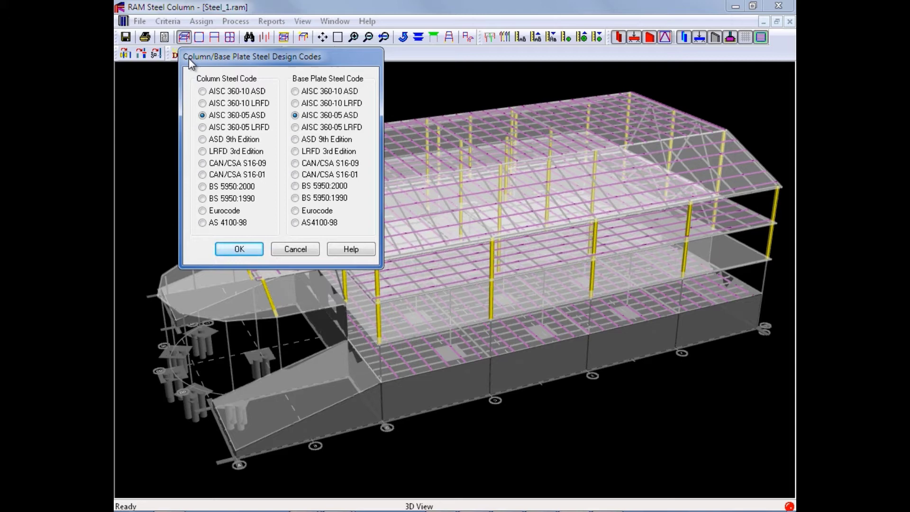
pyautogui.moveTo(232, 56)
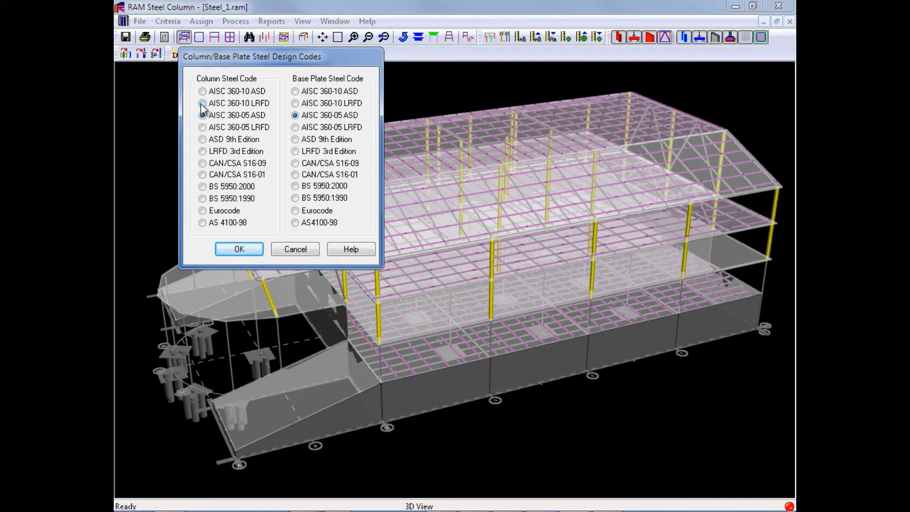
pyautogui.click(202, 103)
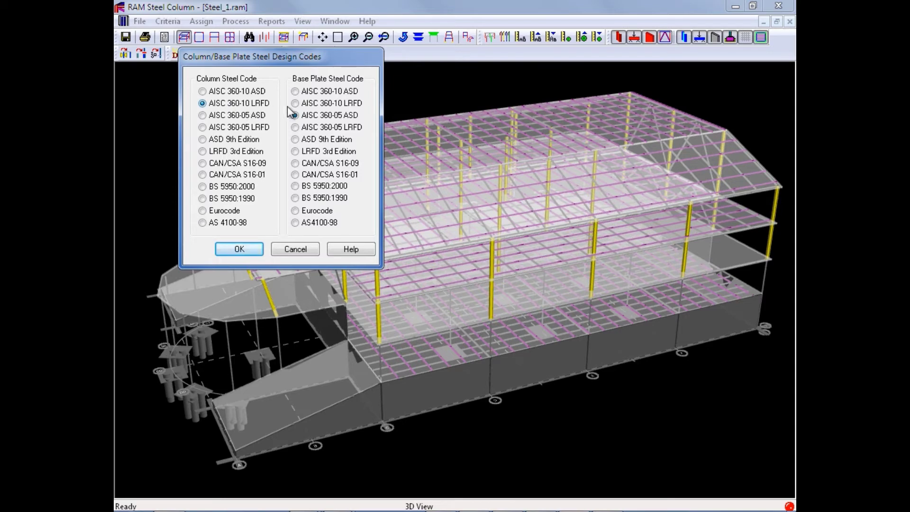
pyautogui.click(295, 103)
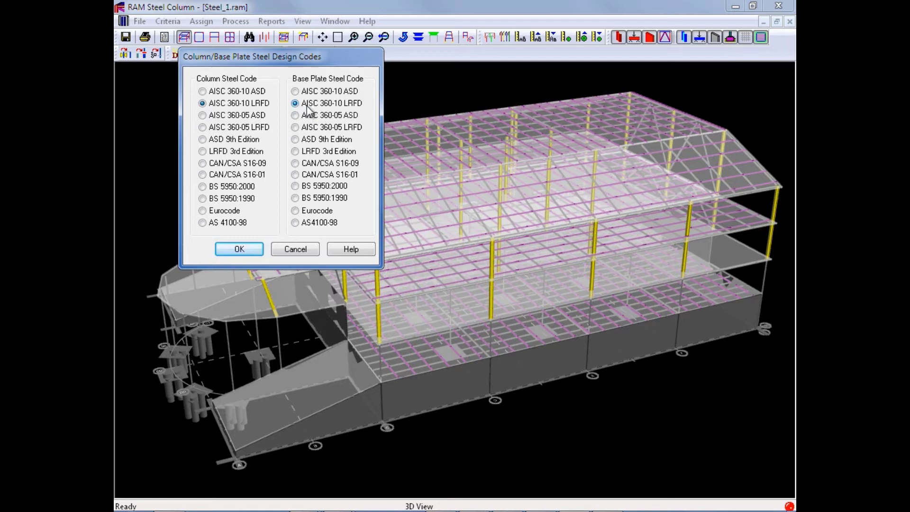
pyautogui.moveTo(275, 109)
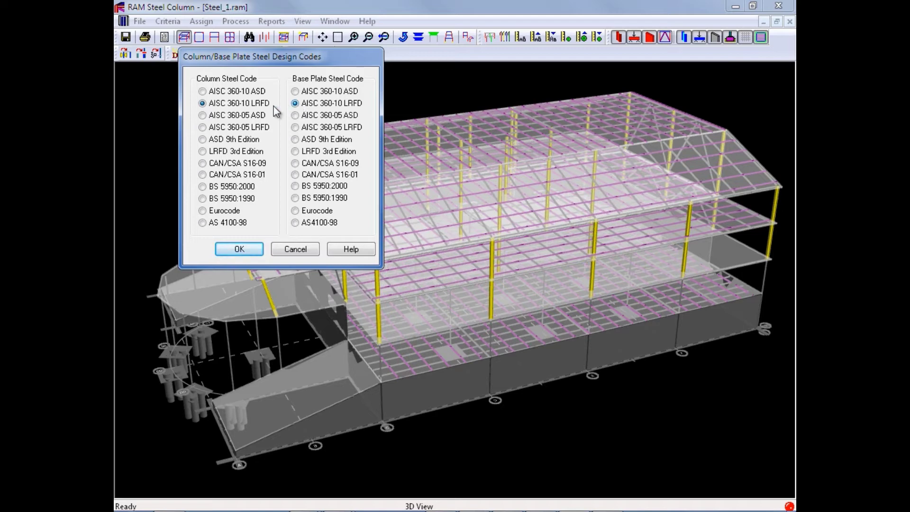
pyautogui.moveTo(248, 172)
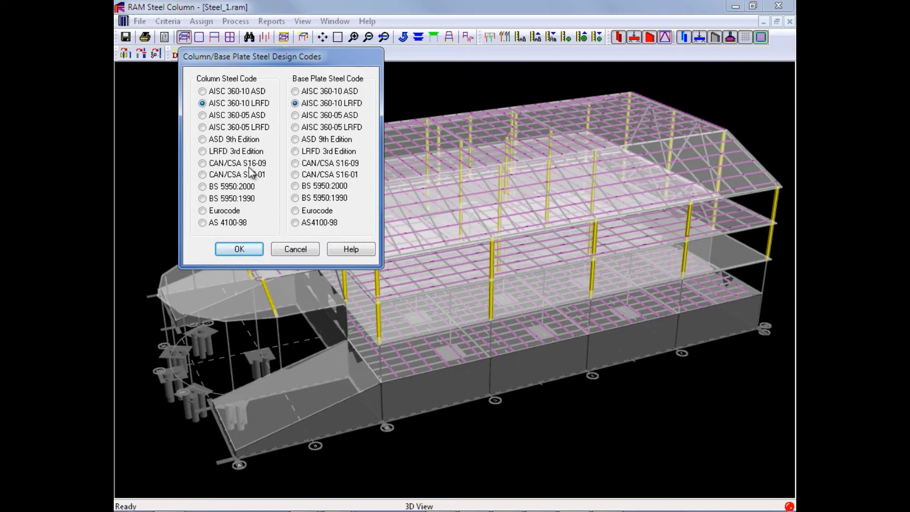
pyautogui.click(239, 249)
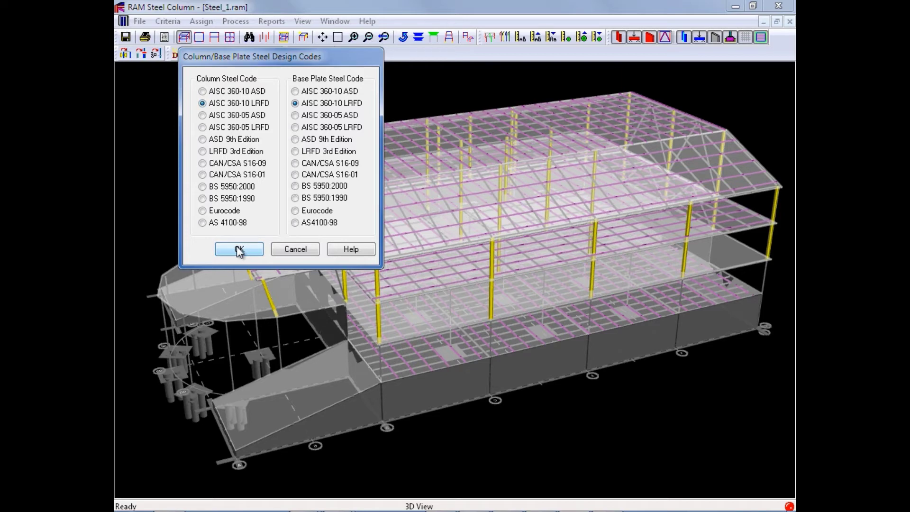
pyautogui.click(239, 248)
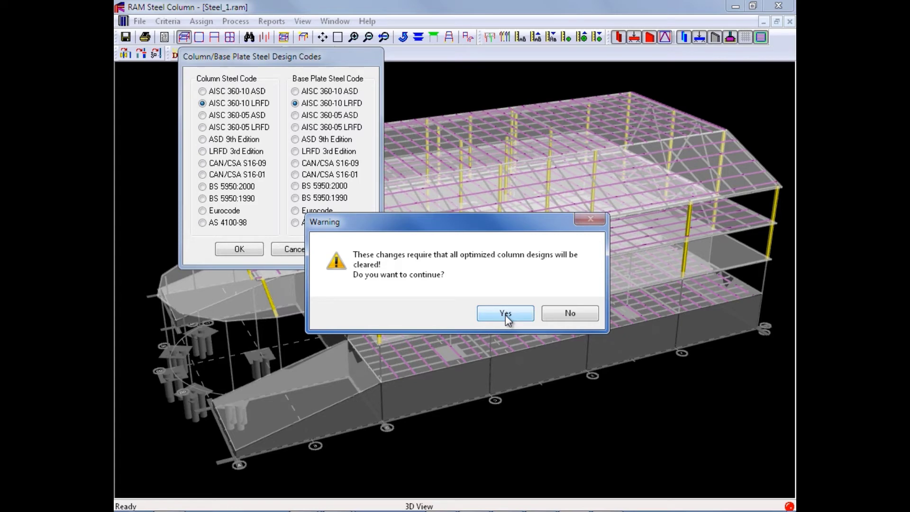
pyautogui.click(504, 312)
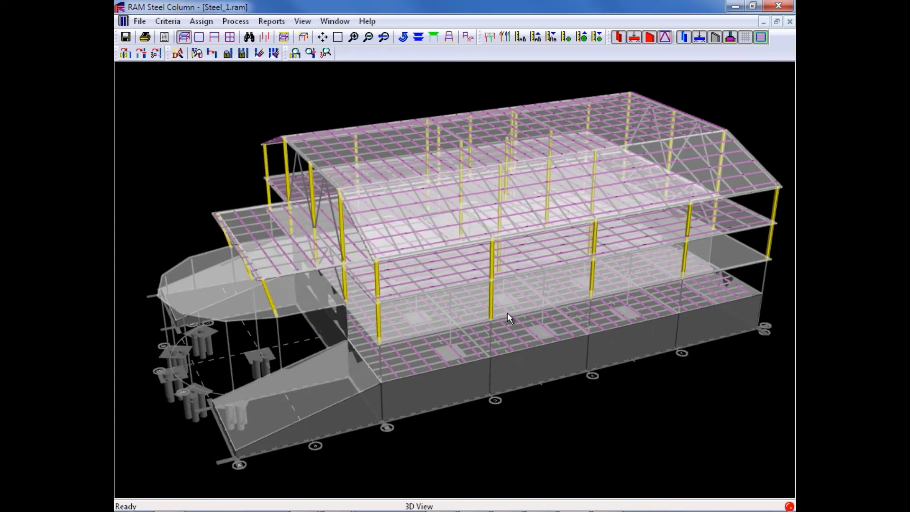
pyautogui.moveTo(198, 138)
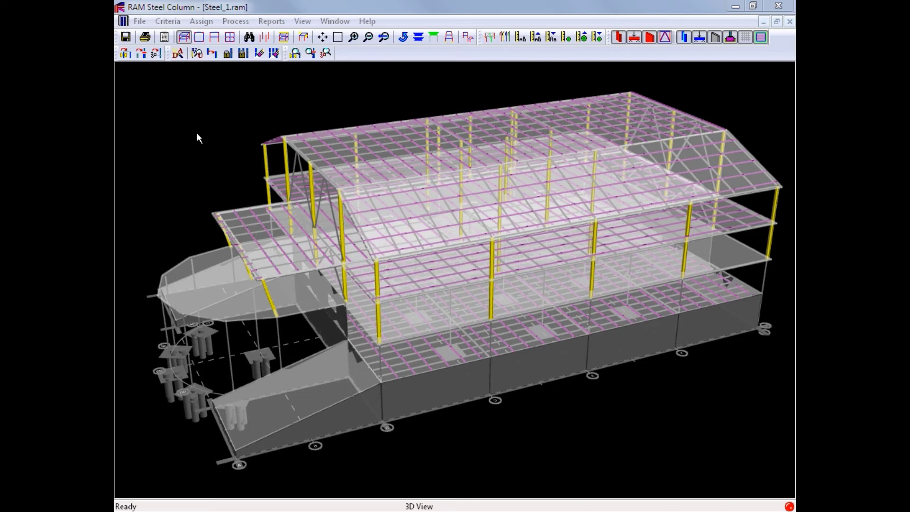
pyautogui.click(167, 21)
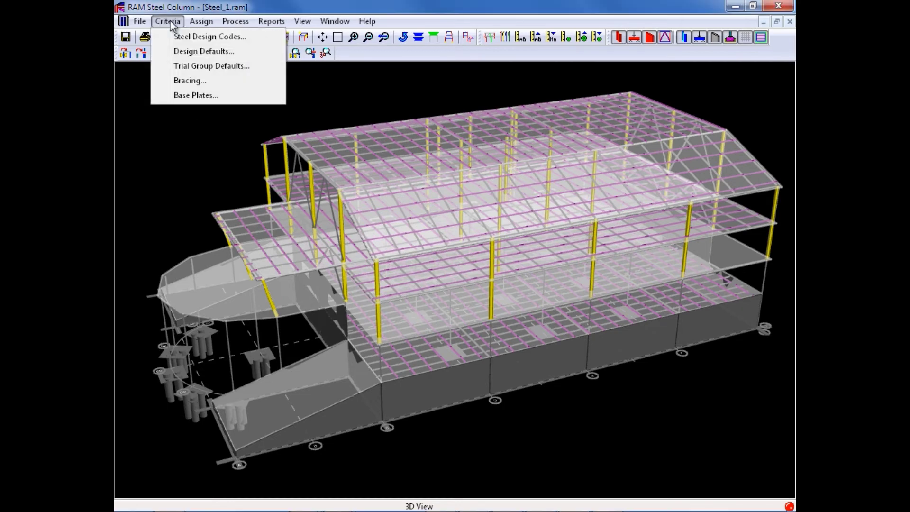
pyautogui.moveTo(189, 53)
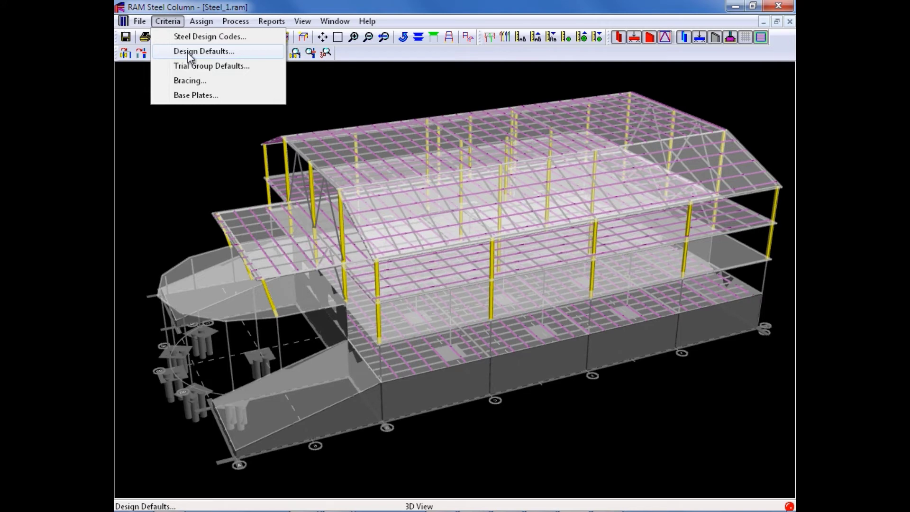
pyautogui.click(203, 51)
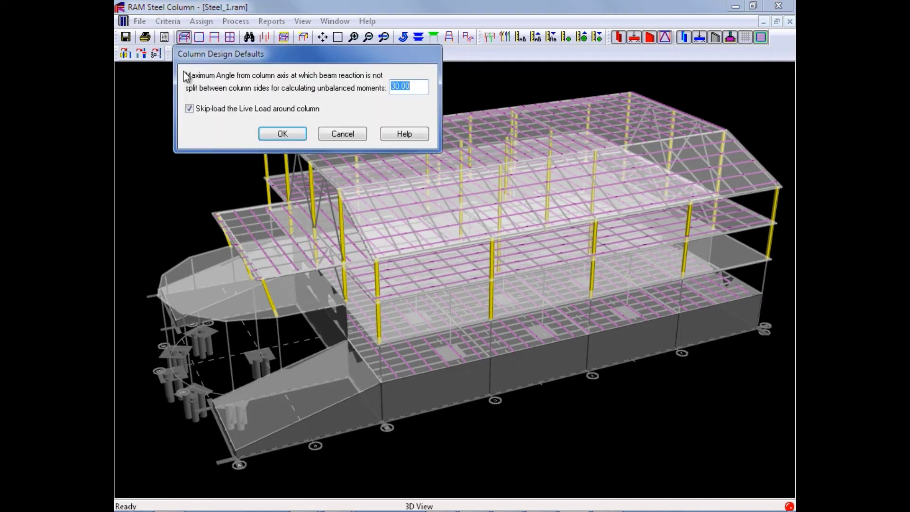
pyautogui.moveTo(150, 97)
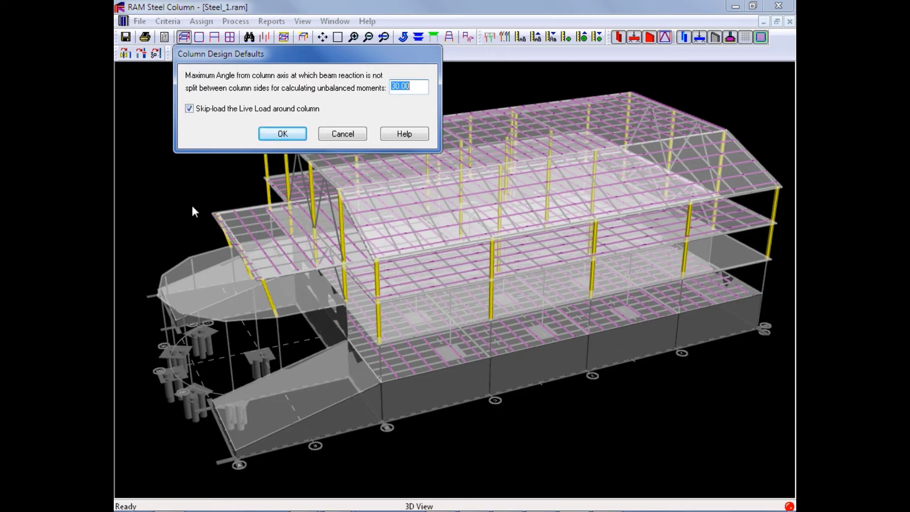
pyautogui.moveTo(151, 190)
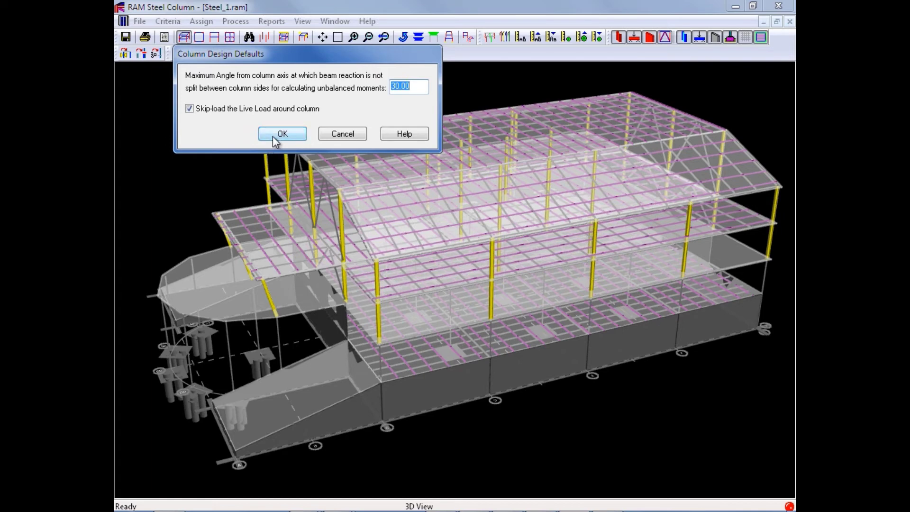
pyautogui.click(282, 133)
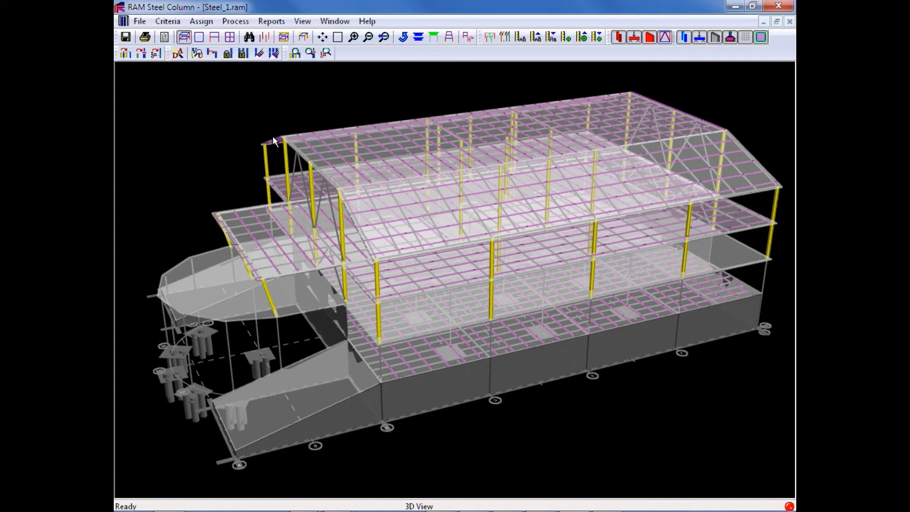
pyautogui.moveTo(208, 95)
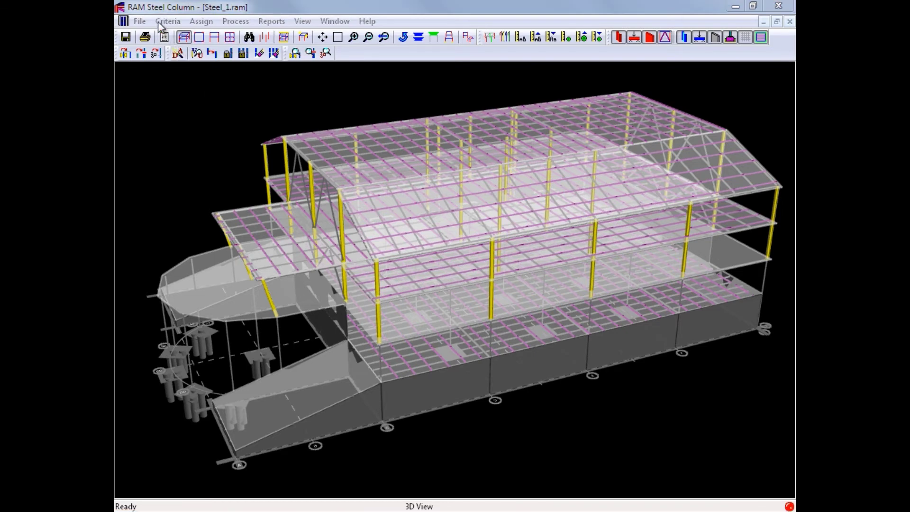
# Step: Confirm column bracing with Deck Braces Column and a 60.00 maximum beam bracing angle
pyautogui.click(167, 21)
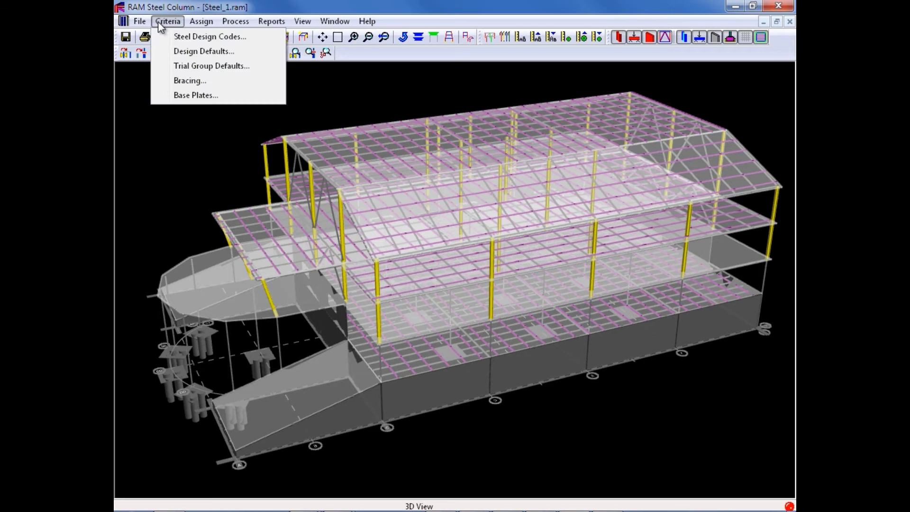
pyautogui.moveTo(179, 84)
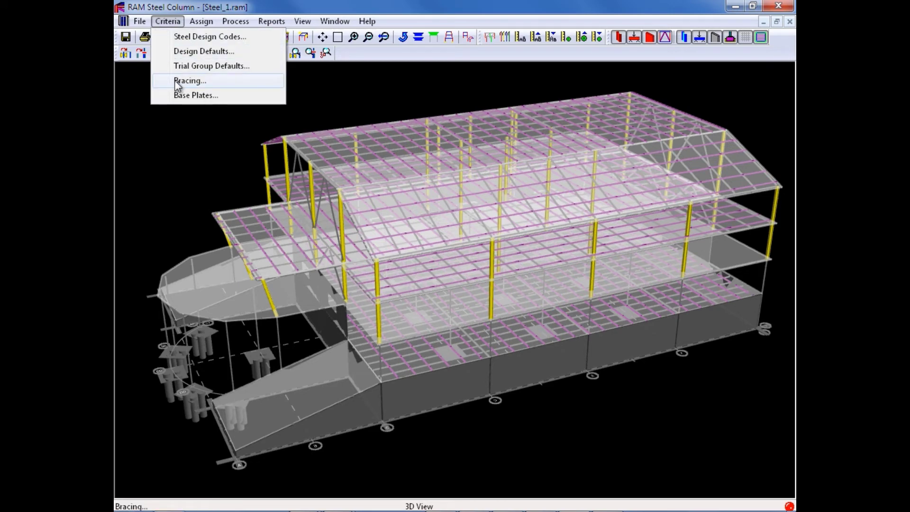
pyautogui.click(189, 81)
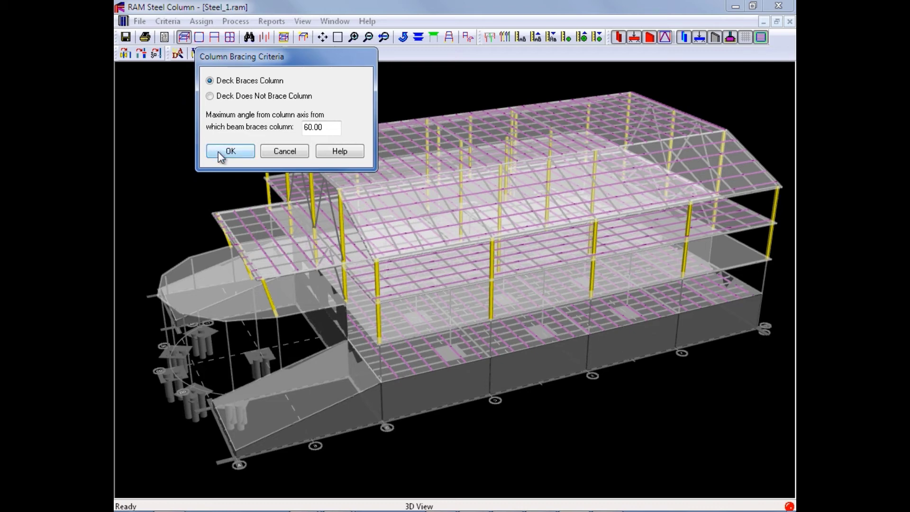
pyautogui.click(229, 151)
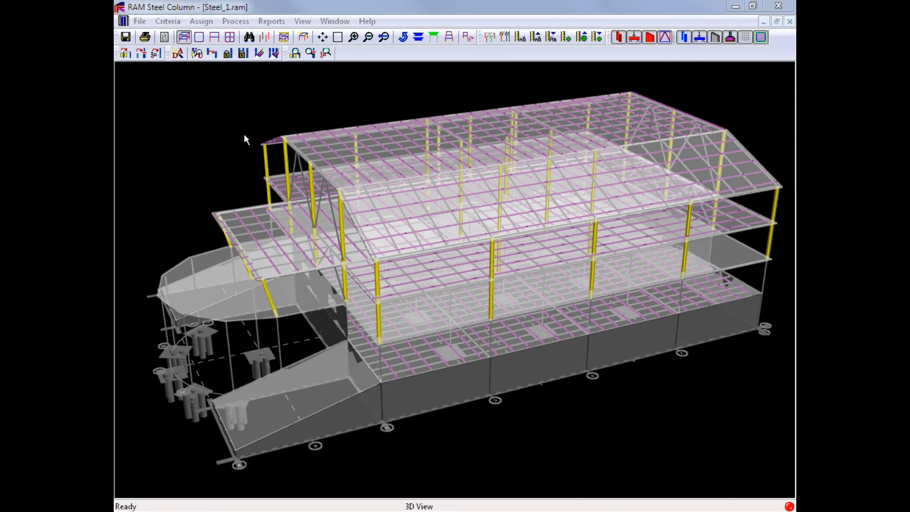
pyautogui.moveTo(195, 92)
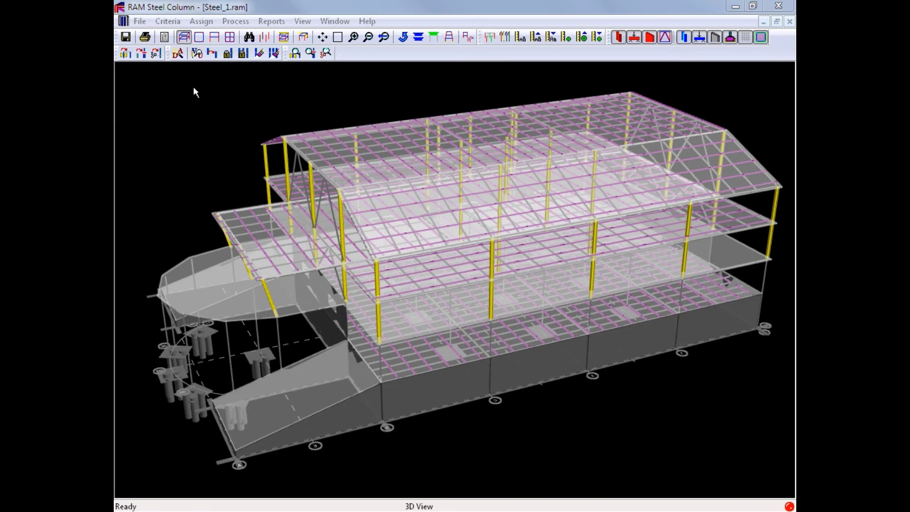
# Step: Require square base plates in the base plate design defaults and confirm
pyautogui.click(167, 21)
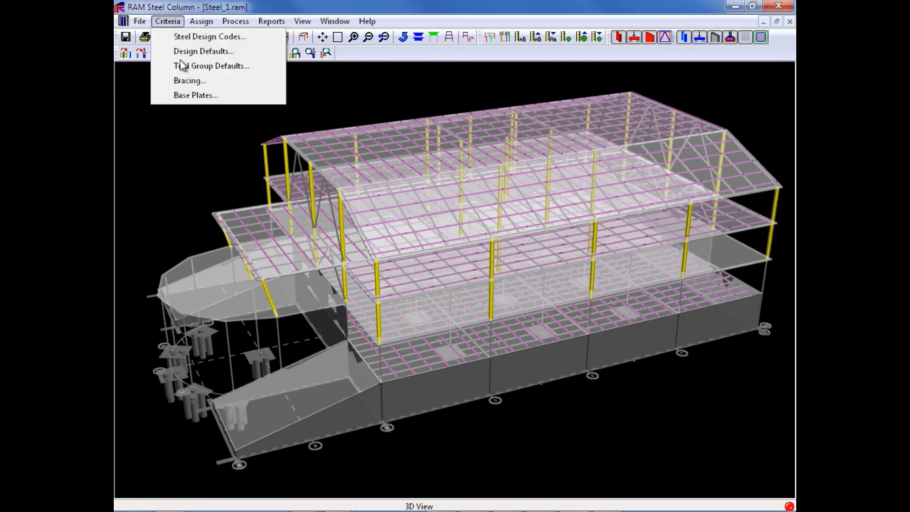
pyautogui.moveTo(187, 100)
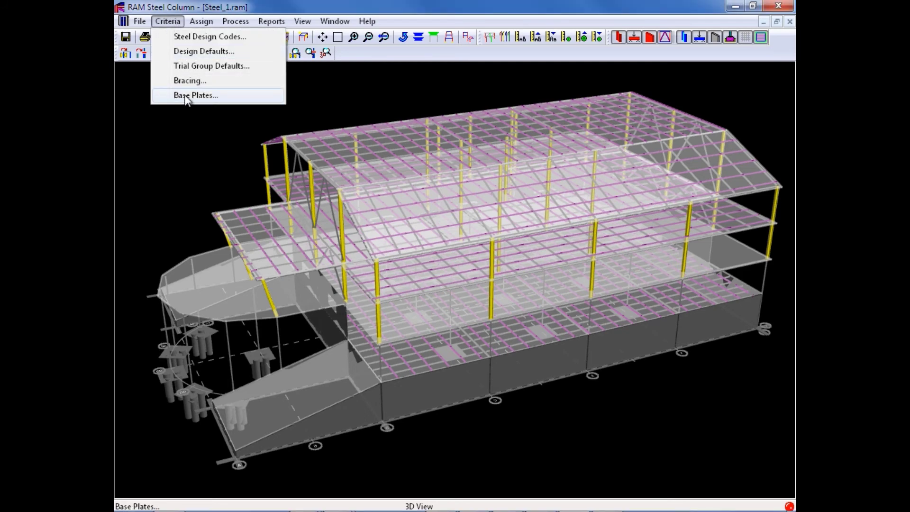
pyautogui.click(195, 95)
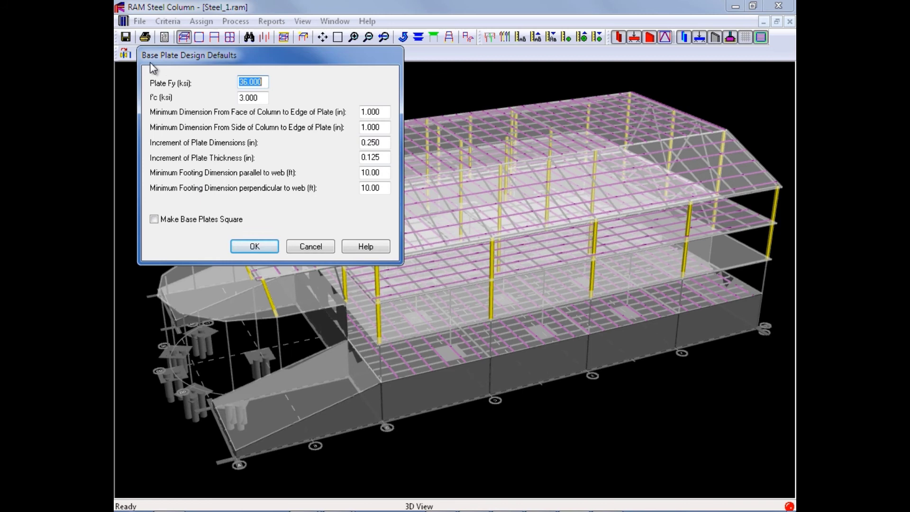
pyautogui.moveTo(207, 64)
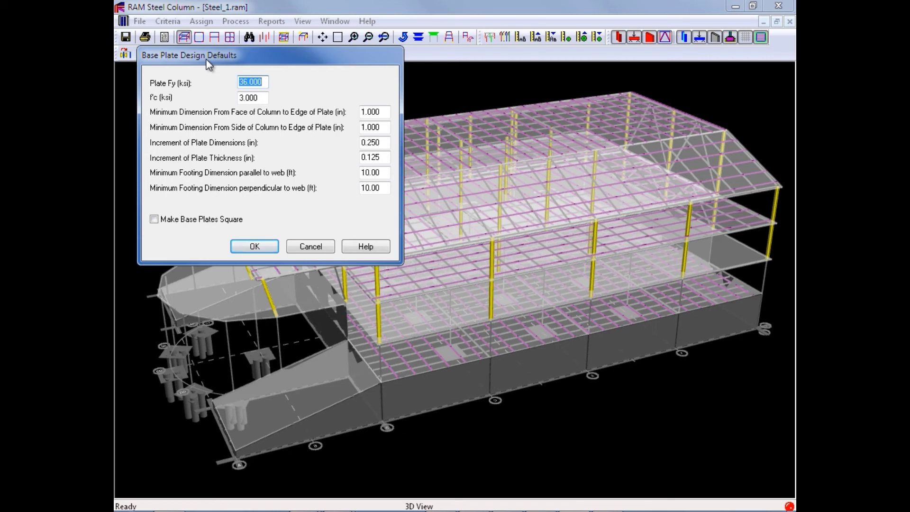
pyautogui.moveTo(336, 148)
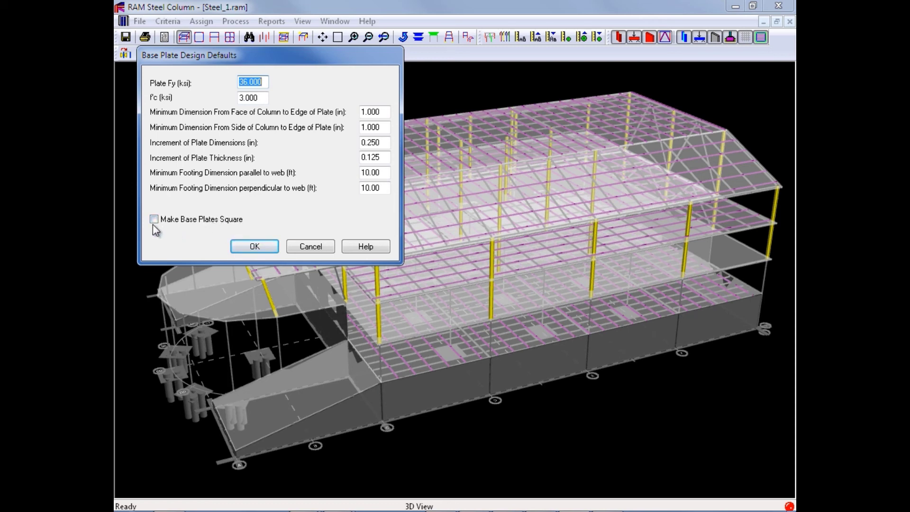
pyautogui.click(153, 219)
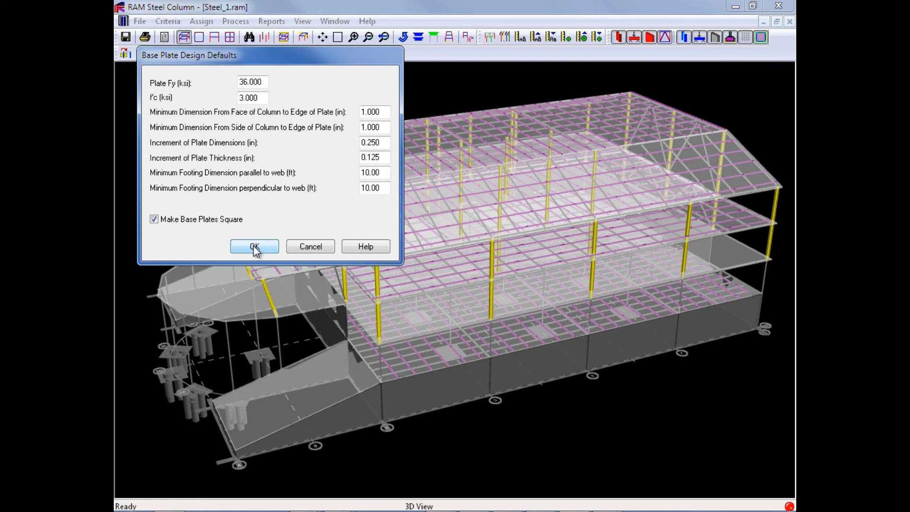
pyautogui.click(255, 246)
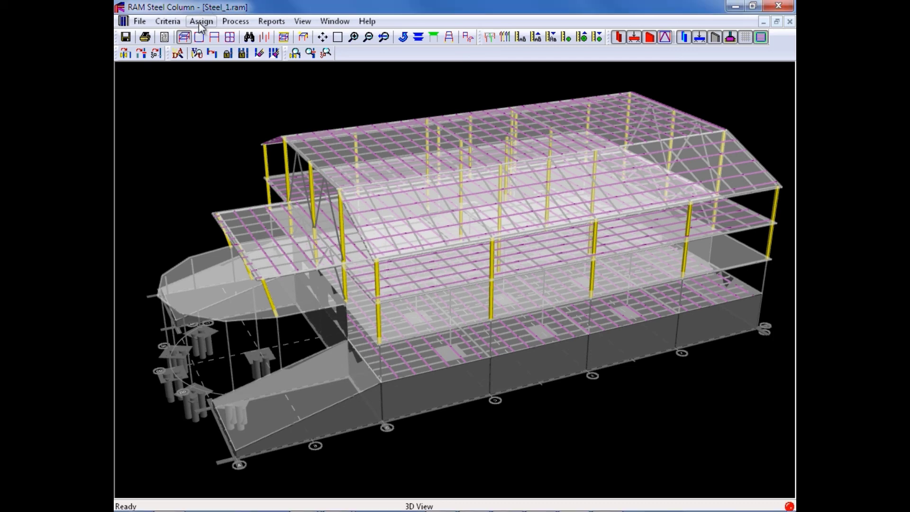
# Step: Review the Assign menu options, then return to the Criteria menu list
pyautogui.click(201, 21)
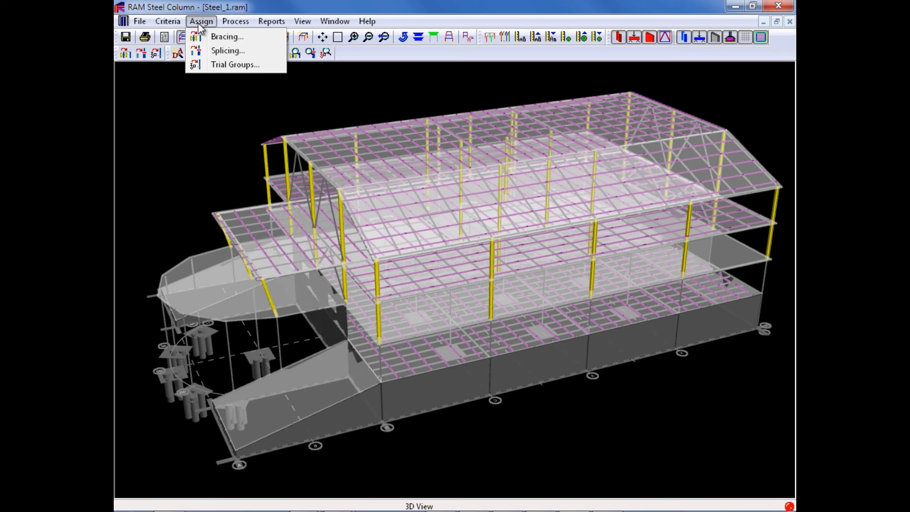
pyautogui.moveTo(207, 38)
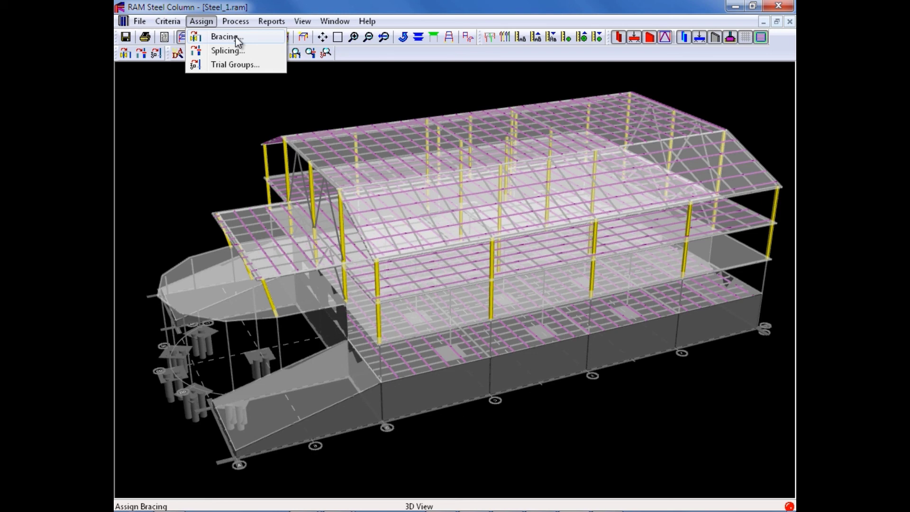
pyautogui.moveTo(205, 21)
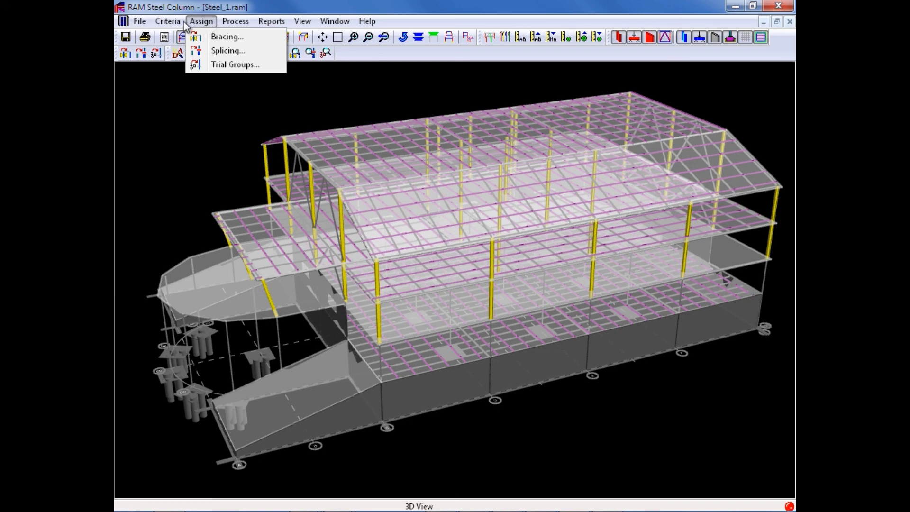
pyautogui.click(167, 21)
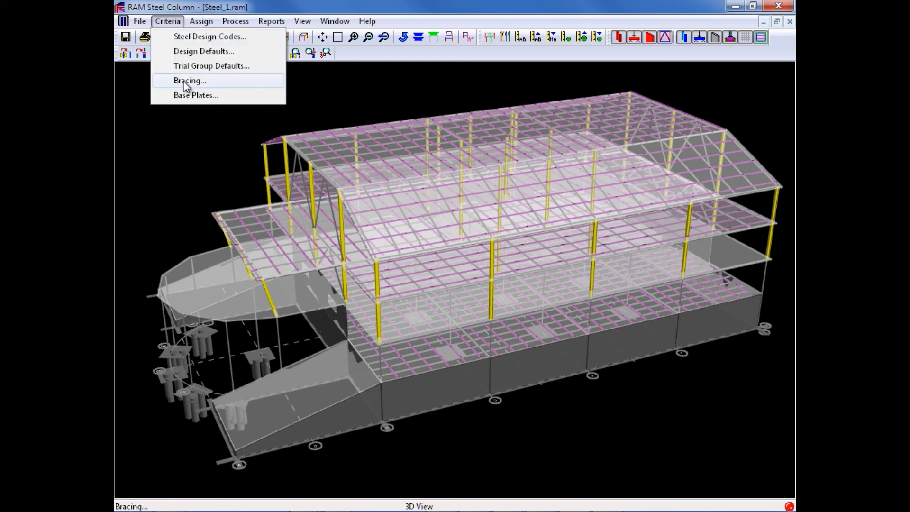
pyautogui.moveTo(171, 21)
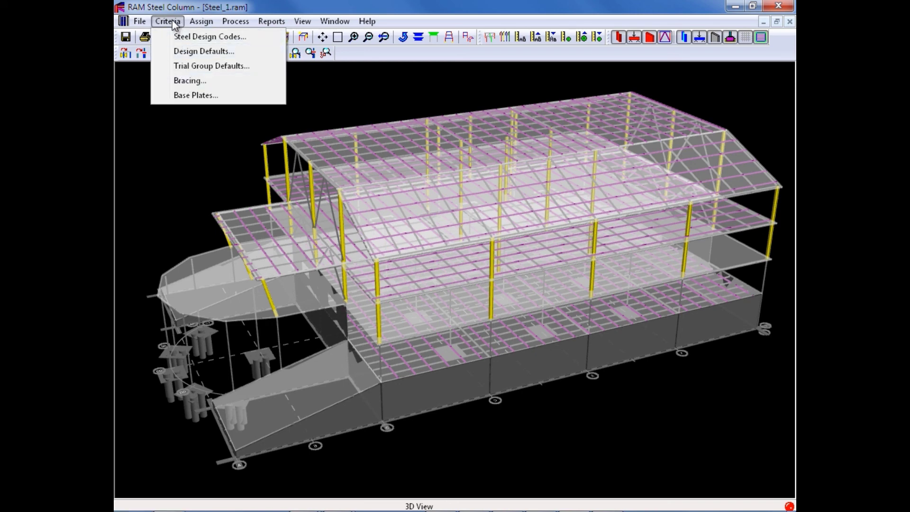